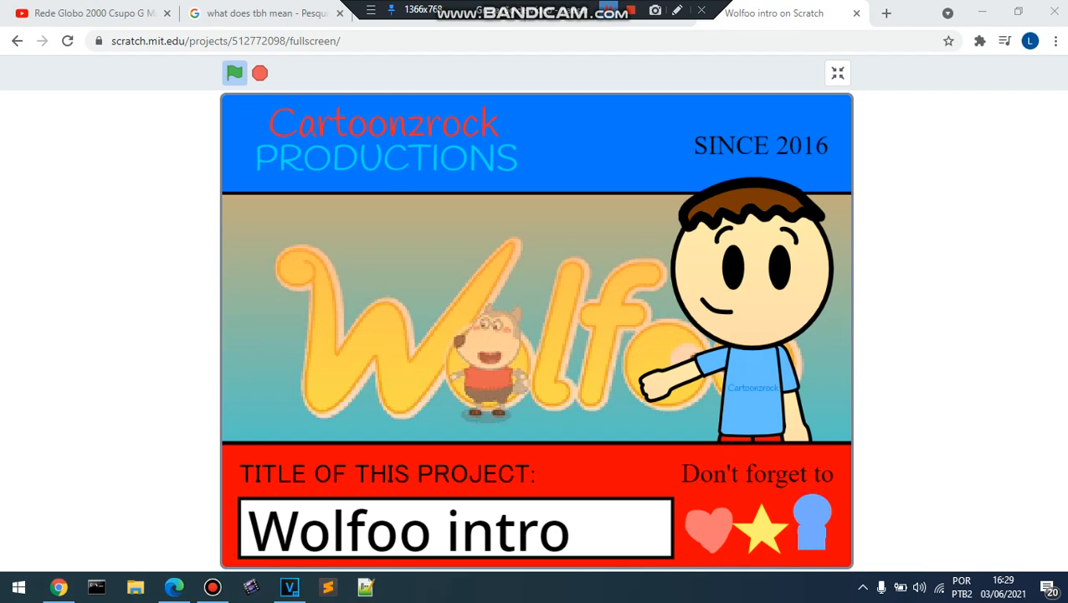
- Exit the Wolfoo intro's fullscreen view to return to the project page
left_click(838, 73)
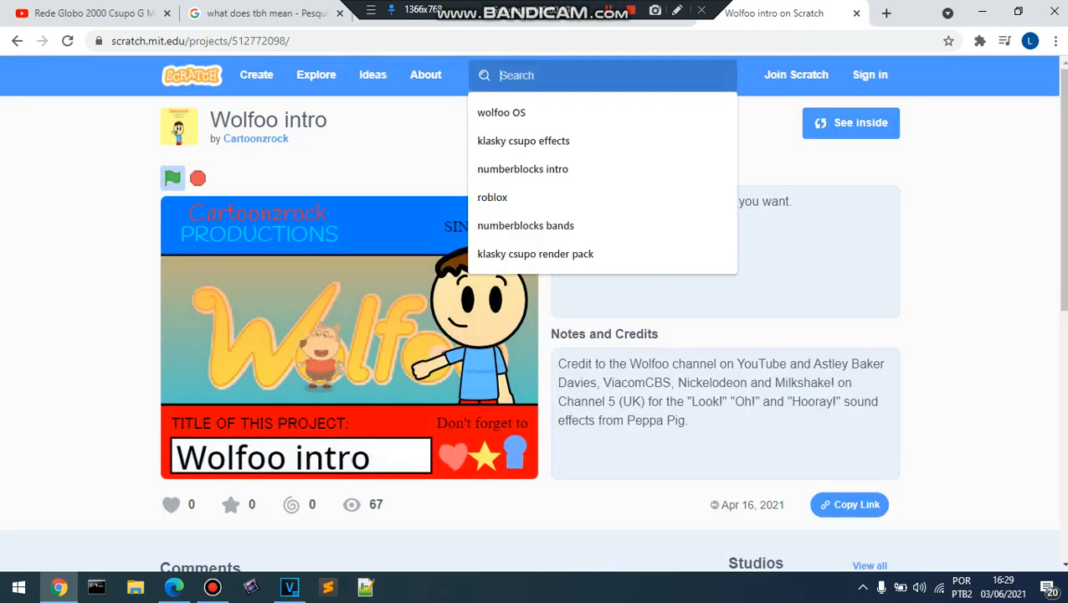
- Search for 'wolfoo OS' and open nyanmandoge's first Wolfoo OS result
left_click(502, 112)
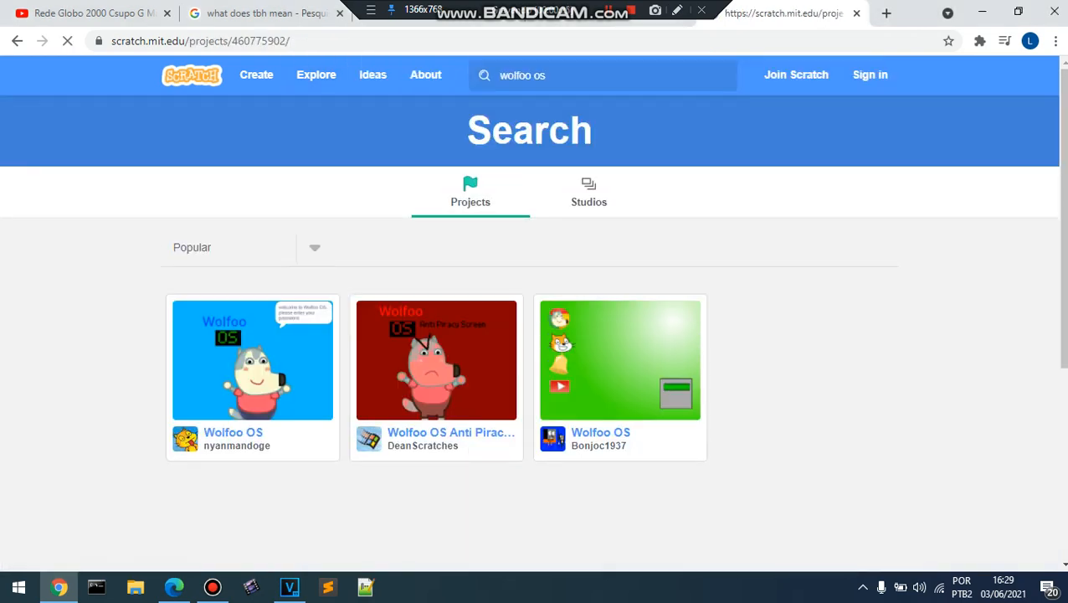
left_click(252, 359)
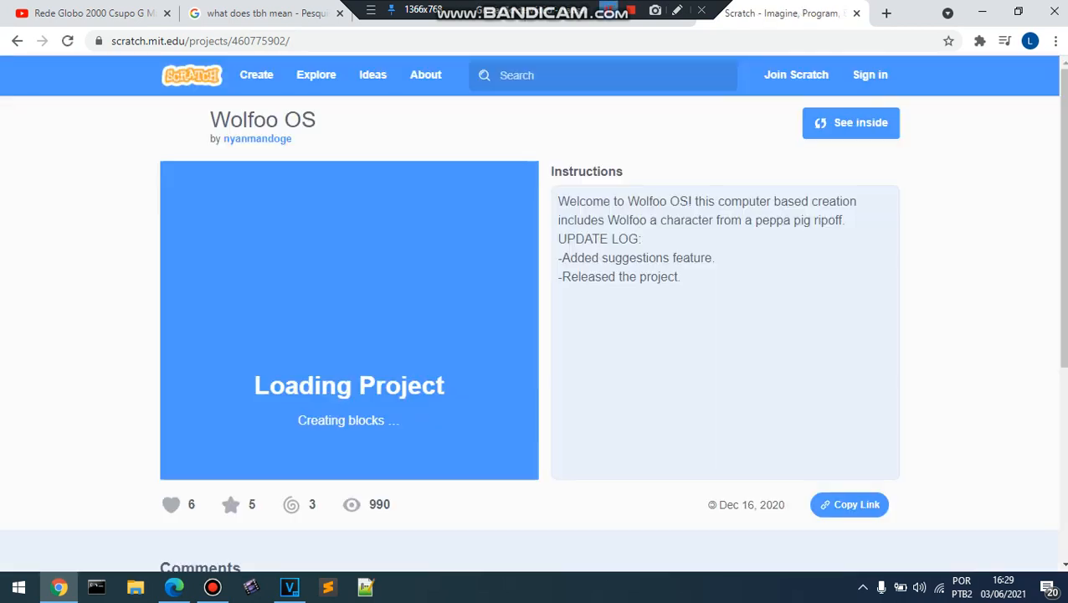
- Start the Wolfoo OS project with the green flag once it loads
scroll("down", 3)
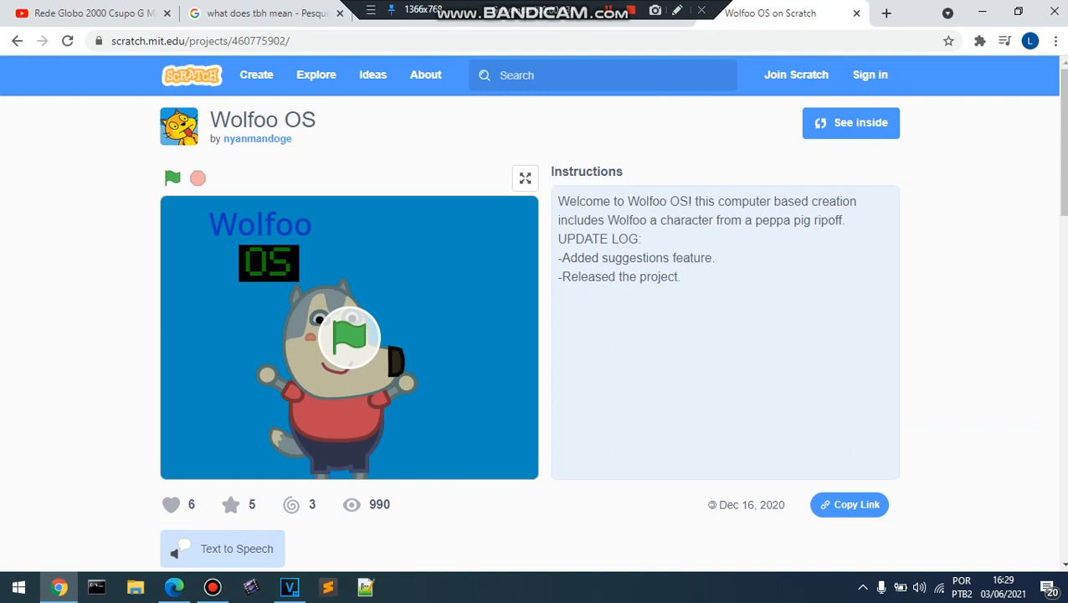
left_click(172, 178)
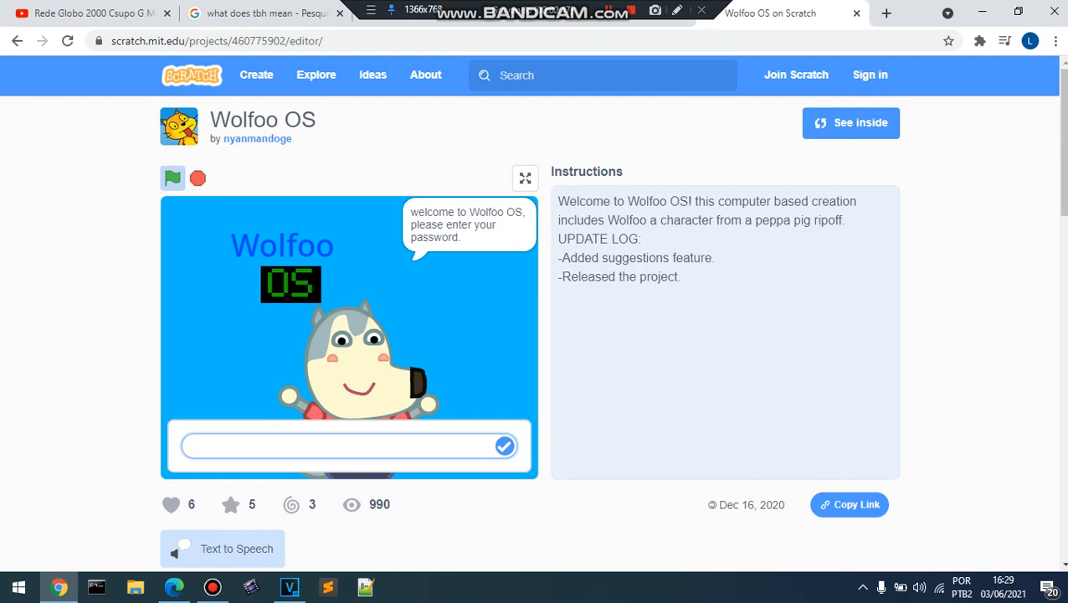
- Switch the Wolfoo OS project to fullscreen at its password prompt
left_click(851, 122)
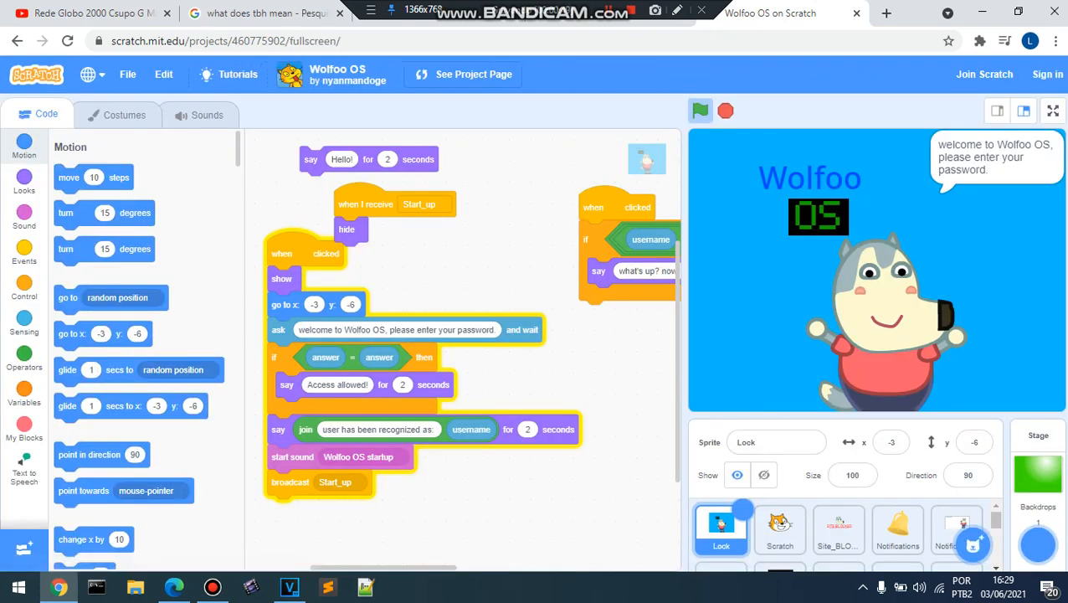
left_click(1052, 109)
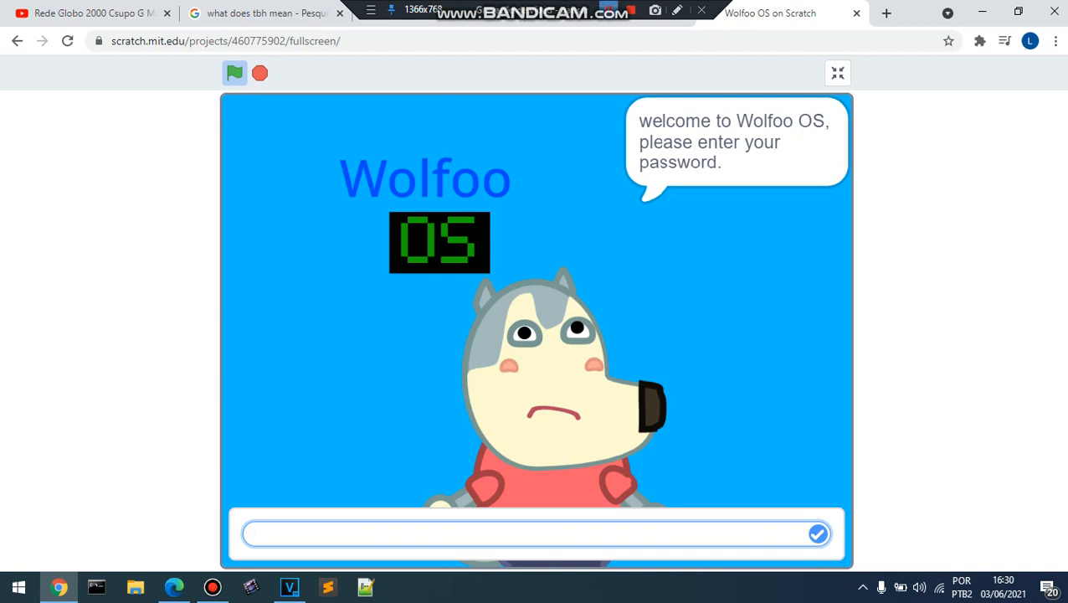
- Submit the password to reach the desktop, then close the Wolfoo Search window
left_click(818, 533)
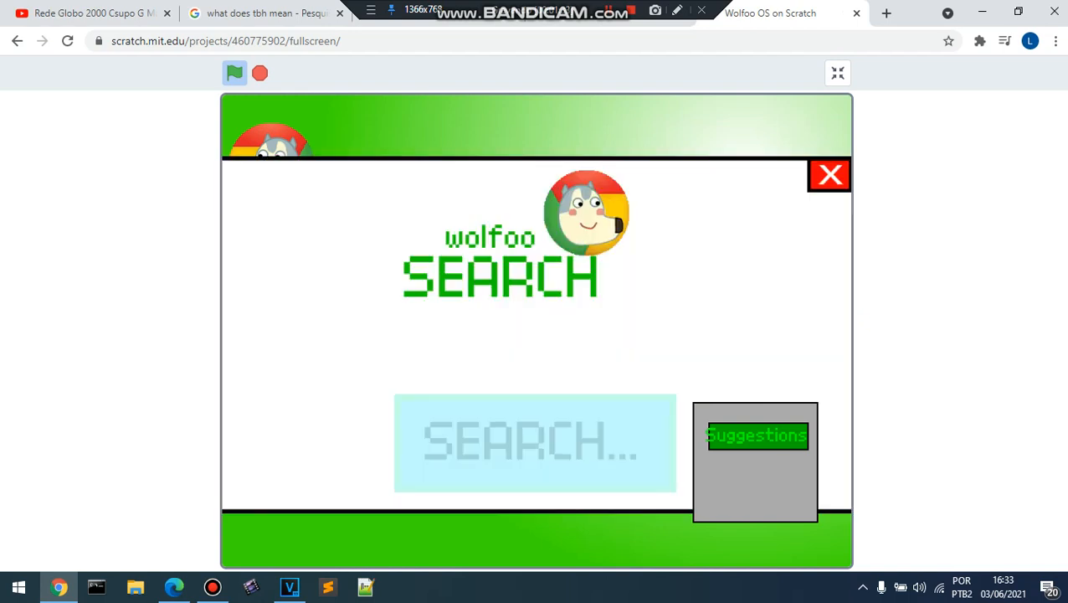
left_click(829, 174)
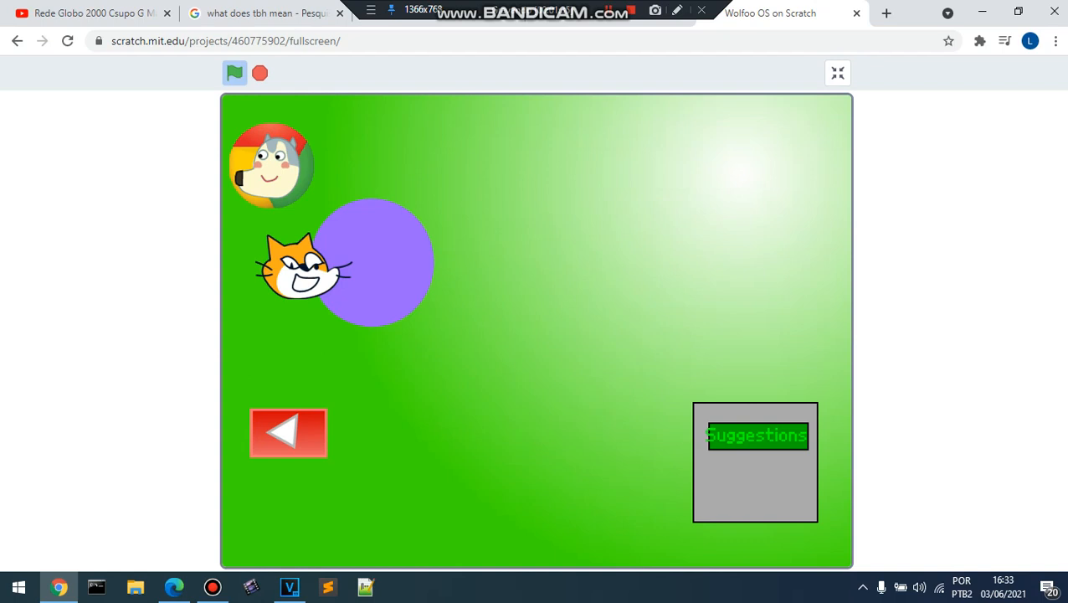